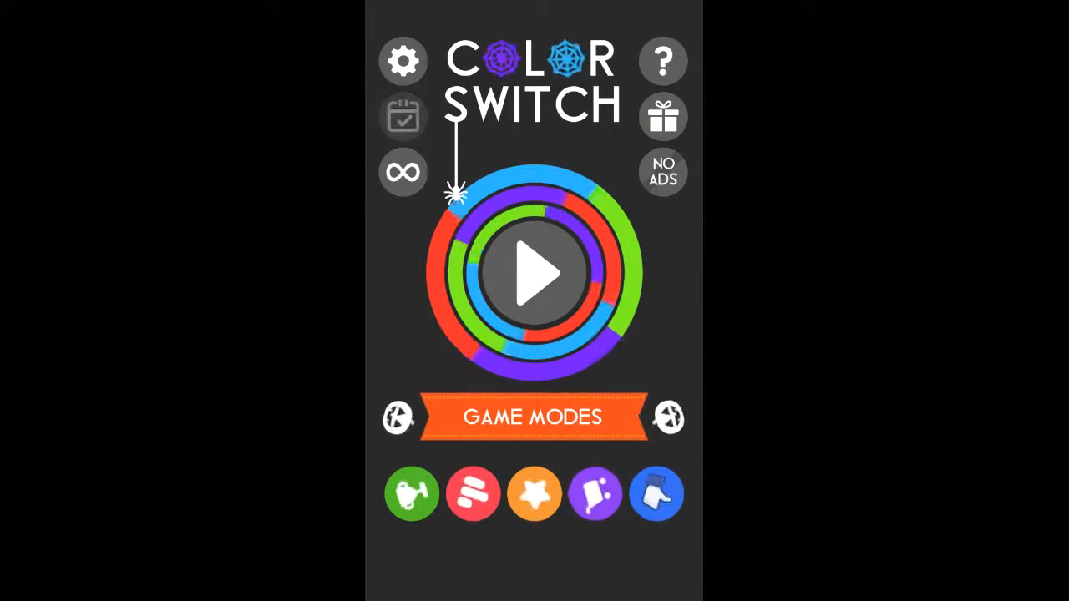
- Start Pumpkin level 41 from the Game Modes list and play until the FAILED screen
click(531, 416)
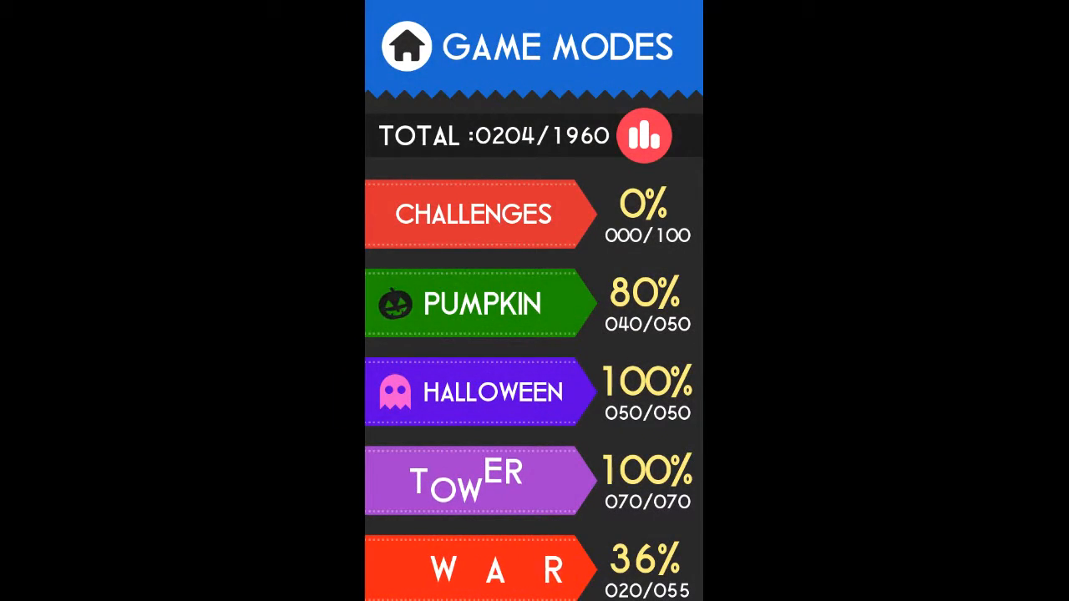
click(483, 303)
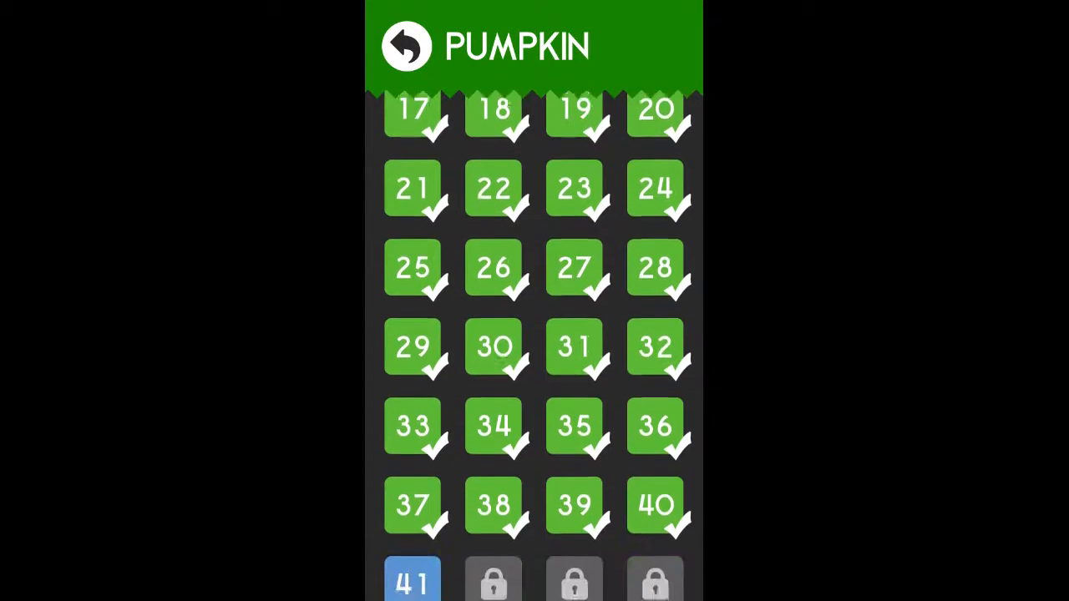
click(411, 576)
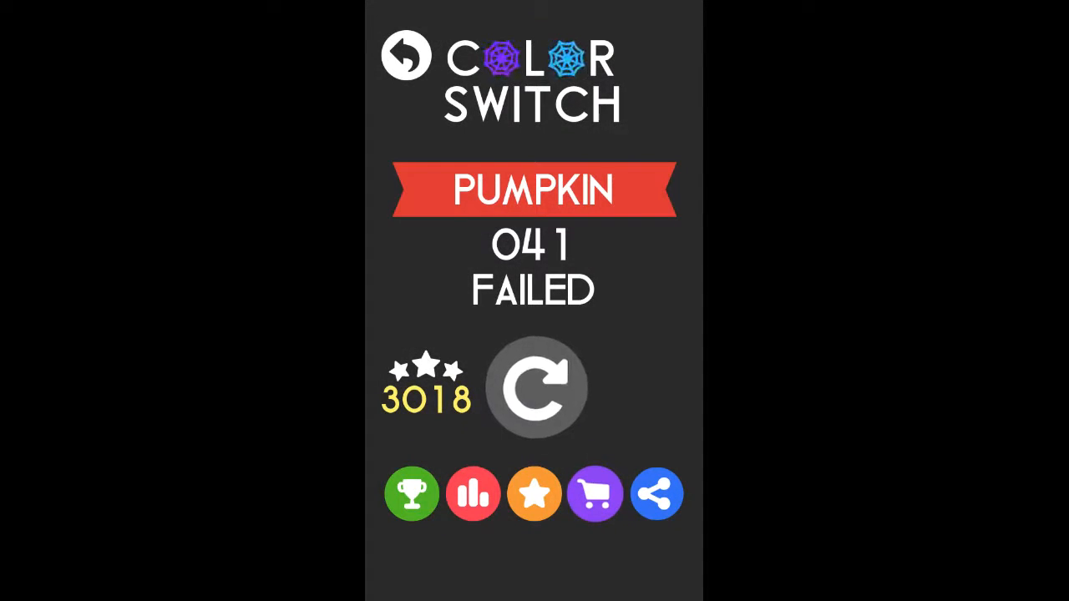
- Replay level 41 three times, bouncing the ball, until stars total 3028
click(535, 386)
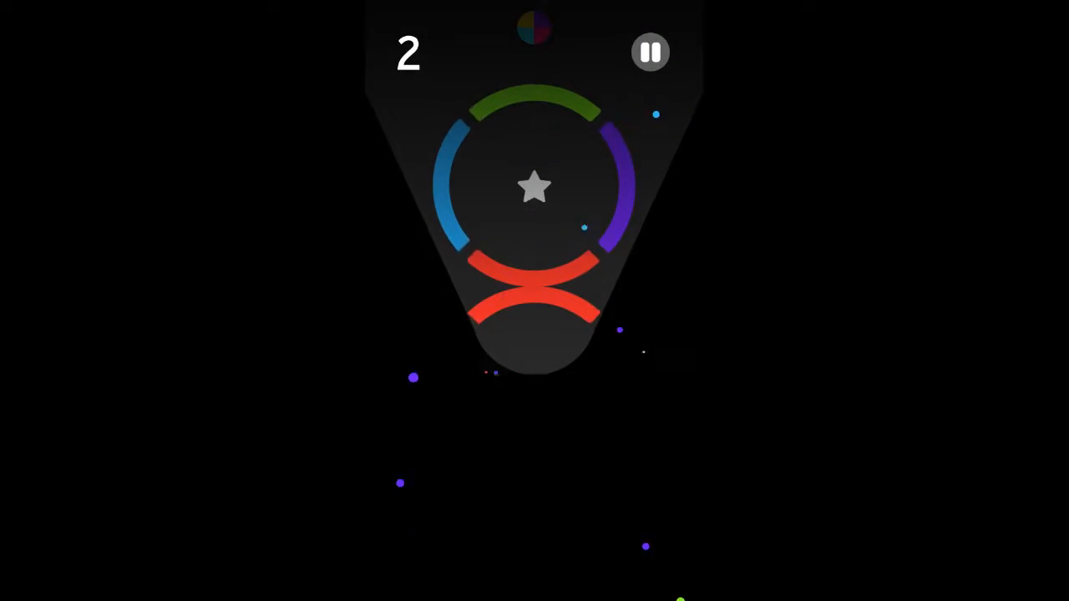
click(542, 530)
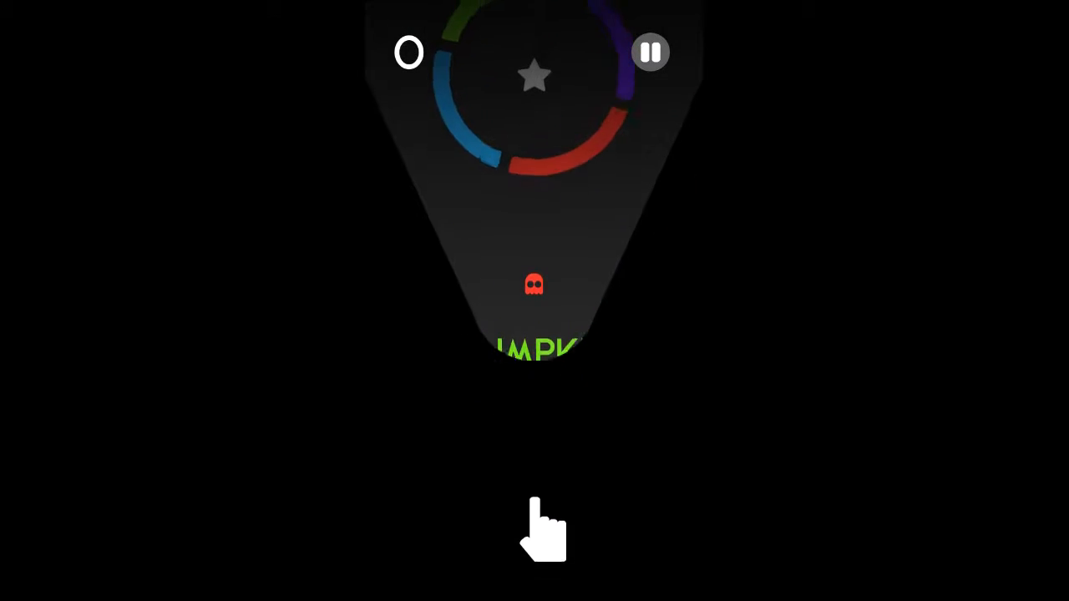
click(543, 530)
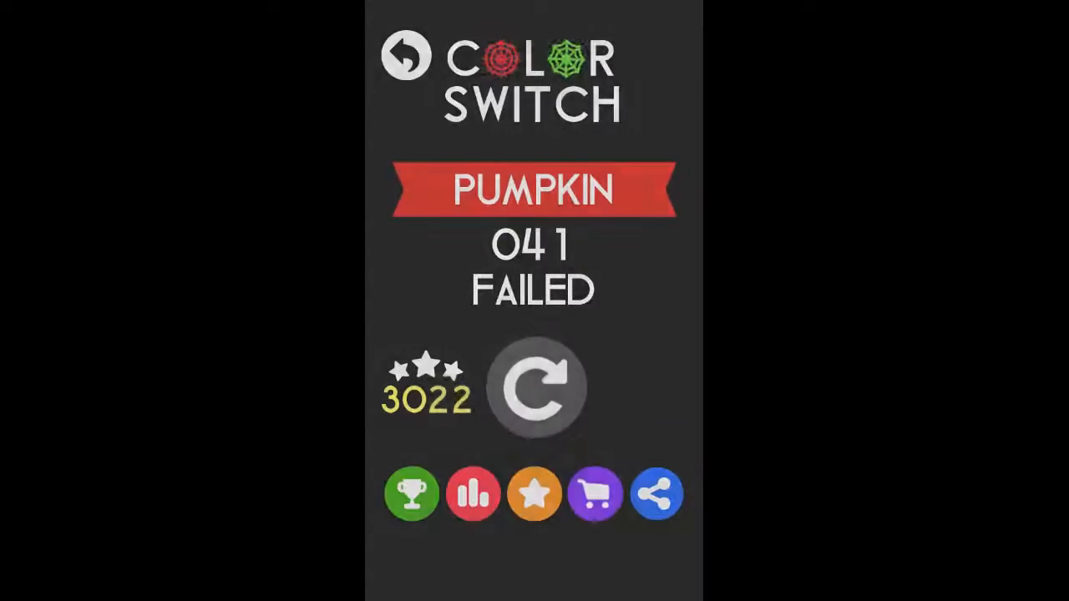
click(535, 387)
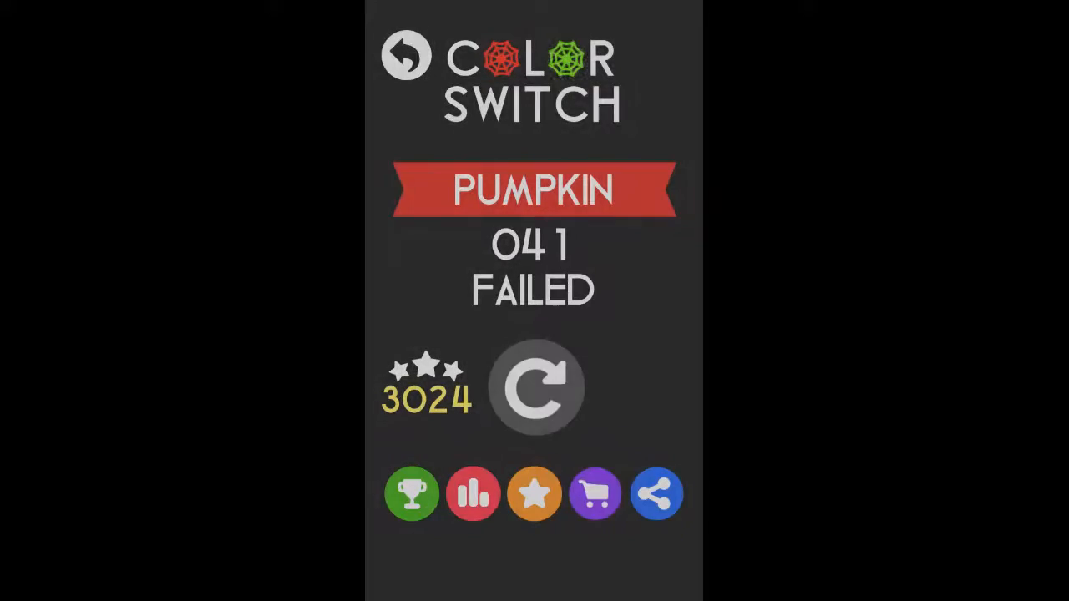
click(535, 387)
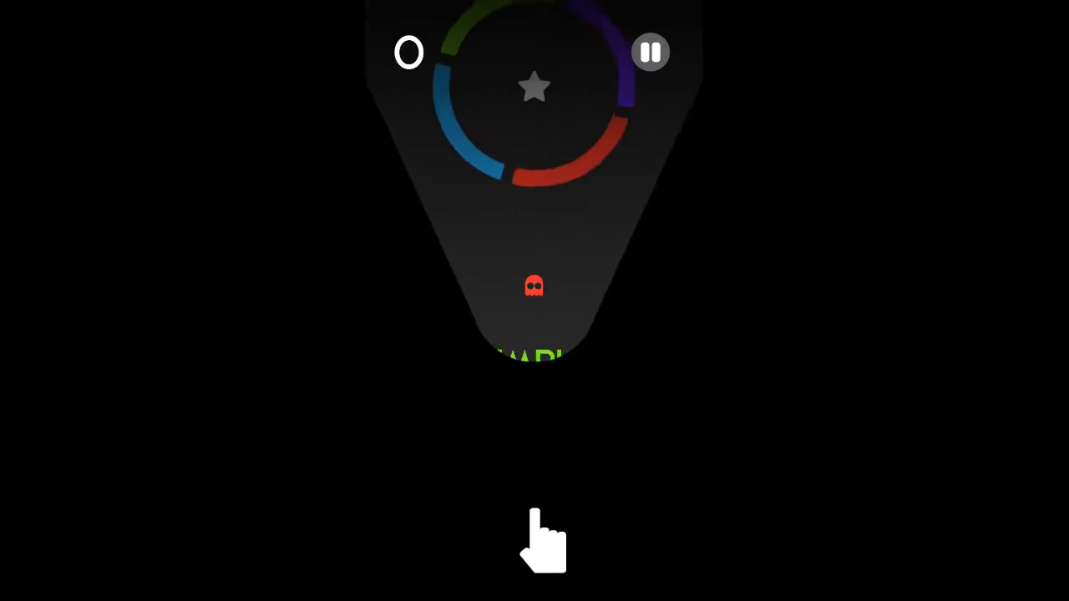
click(542, 539)
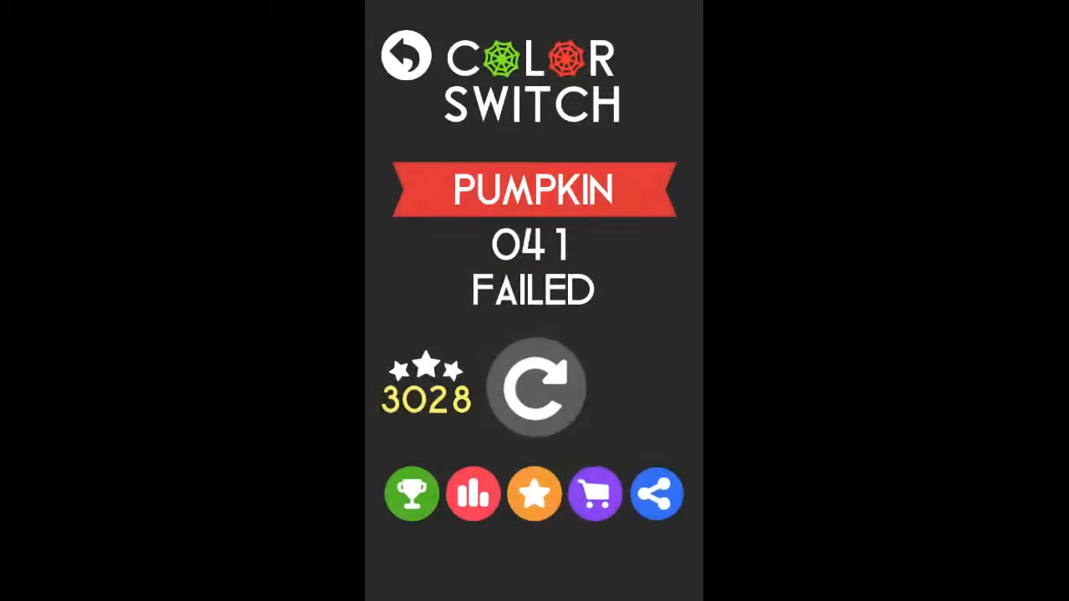
- Retry level 41 five more times, reaching 3041 stars, then begin a fresh run
click(534, 386)
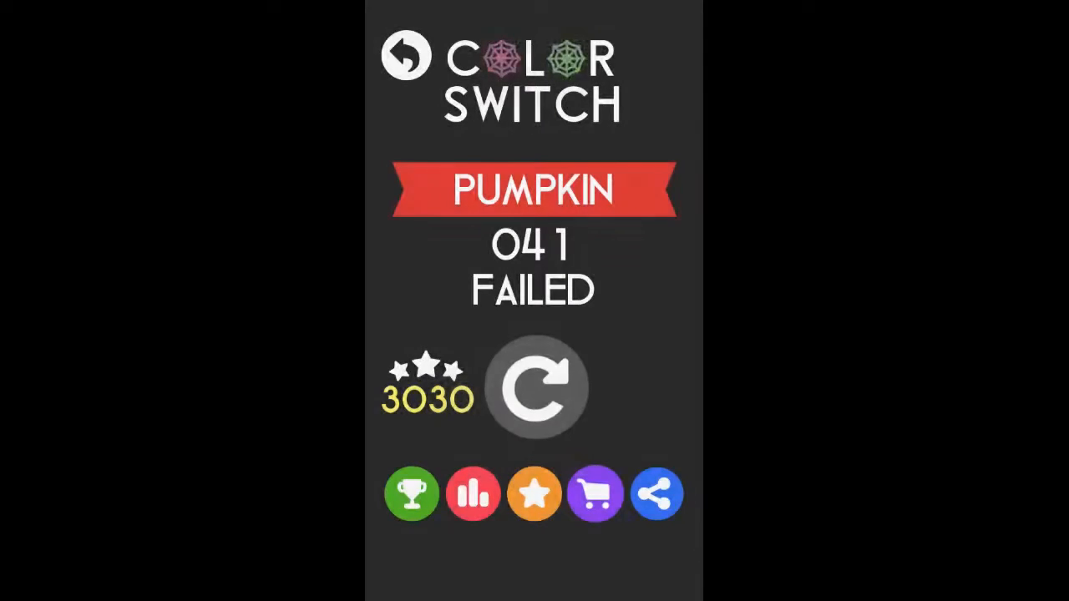
click(535, 387)
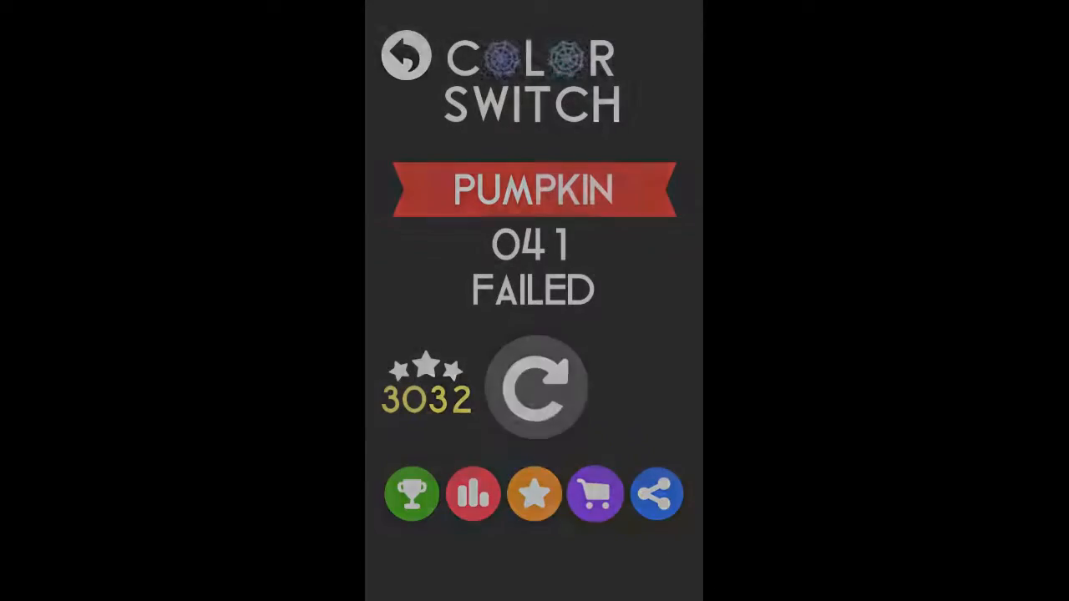
click(534, 388)
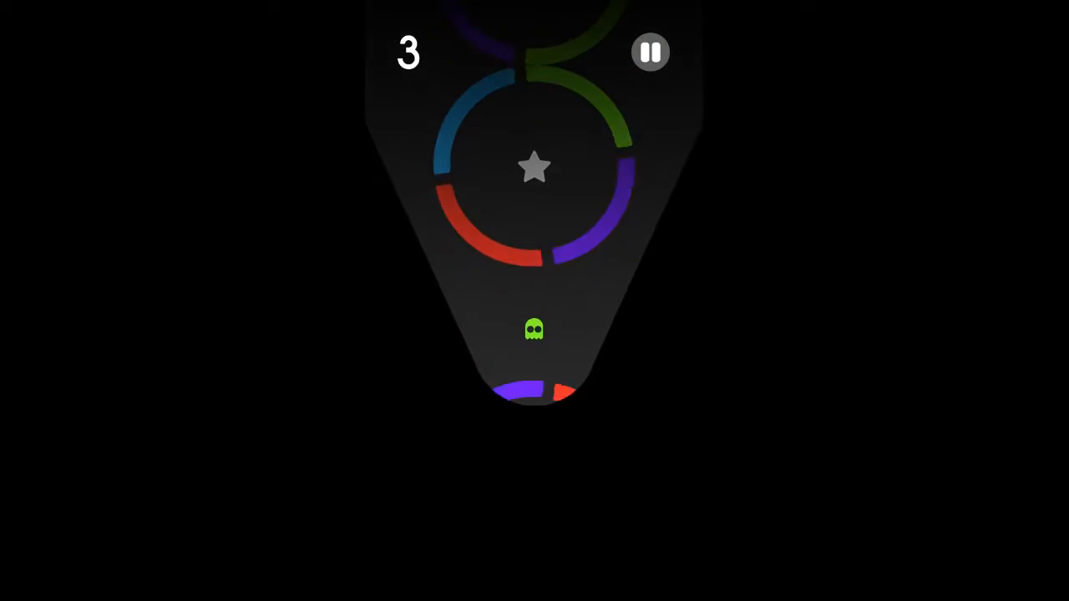
click(534, 334)
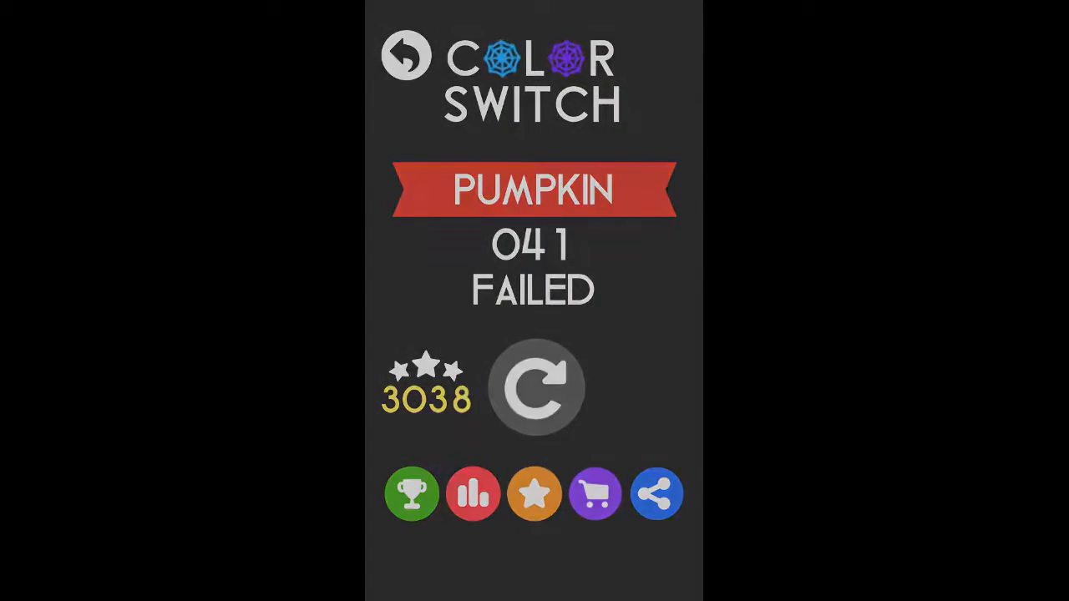
click(535, 386)
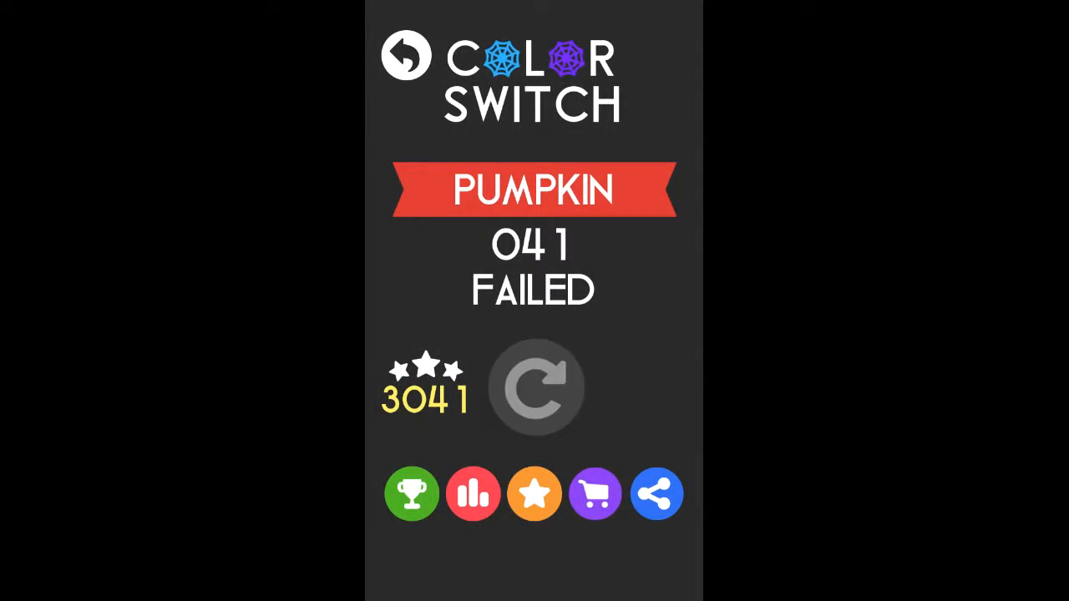
click(534, 386)
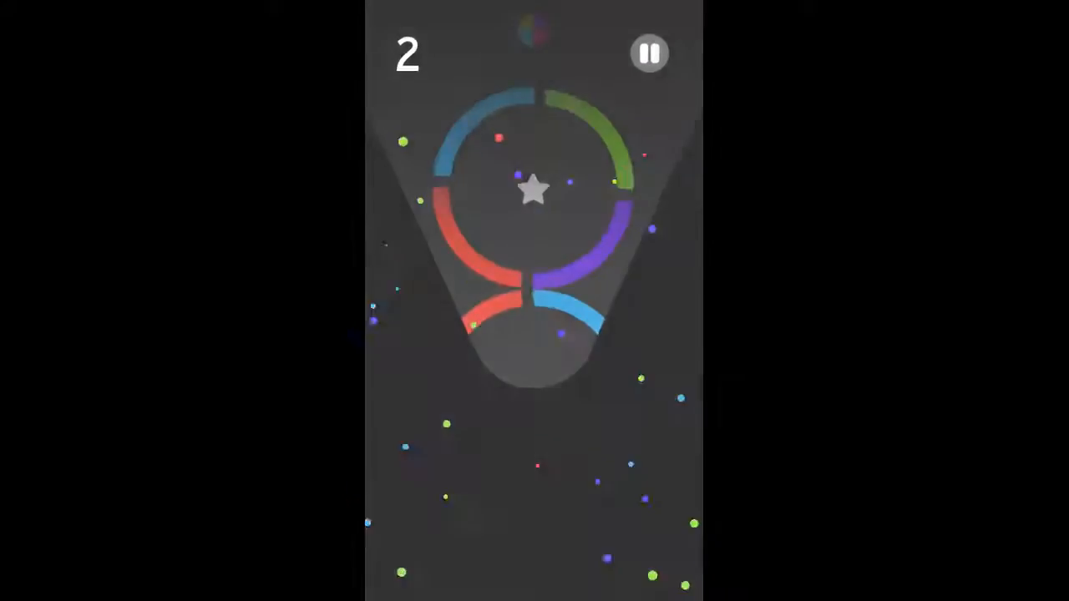
- Bounce through the rings, fail, and retry once more, ending with 3053 stars
click(534, 481)
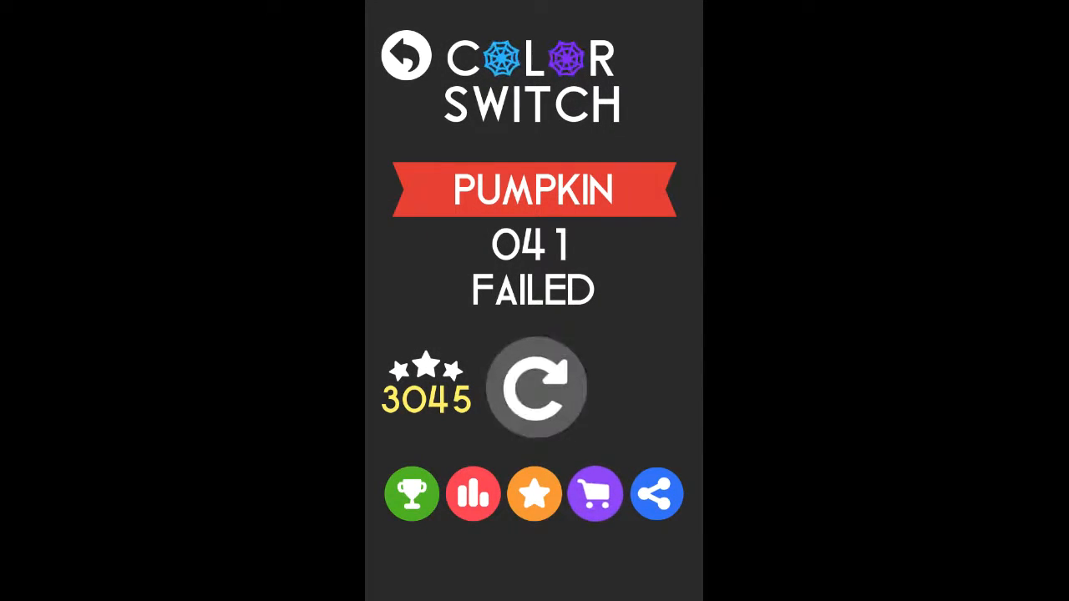
click(535, 386)
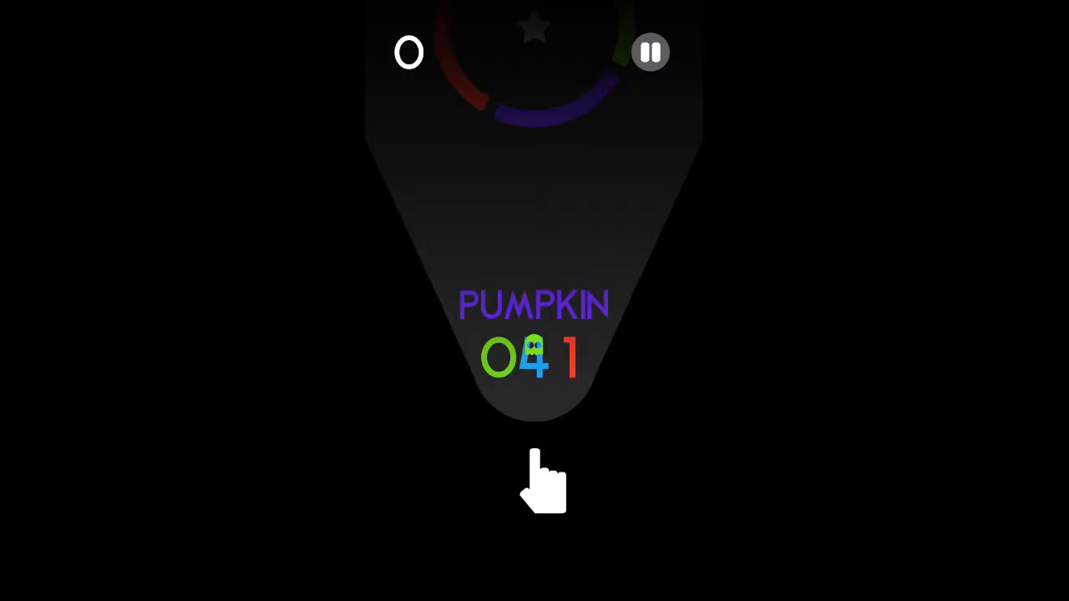
click(543, 484)
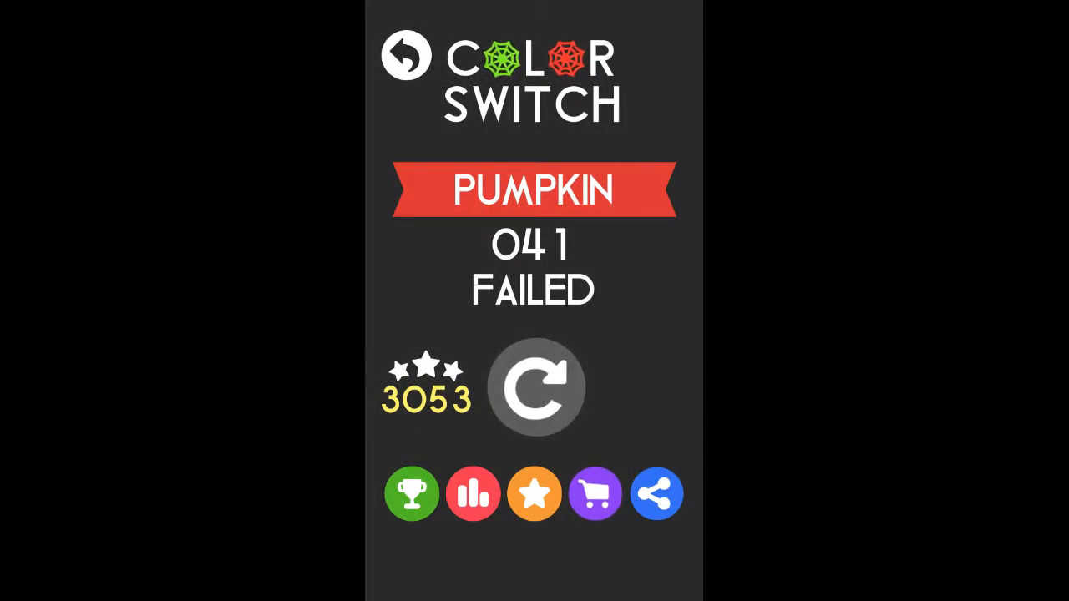
- Restart level 41 five times, jumping toward the rings, until stars reach 3099
click(535, 386)
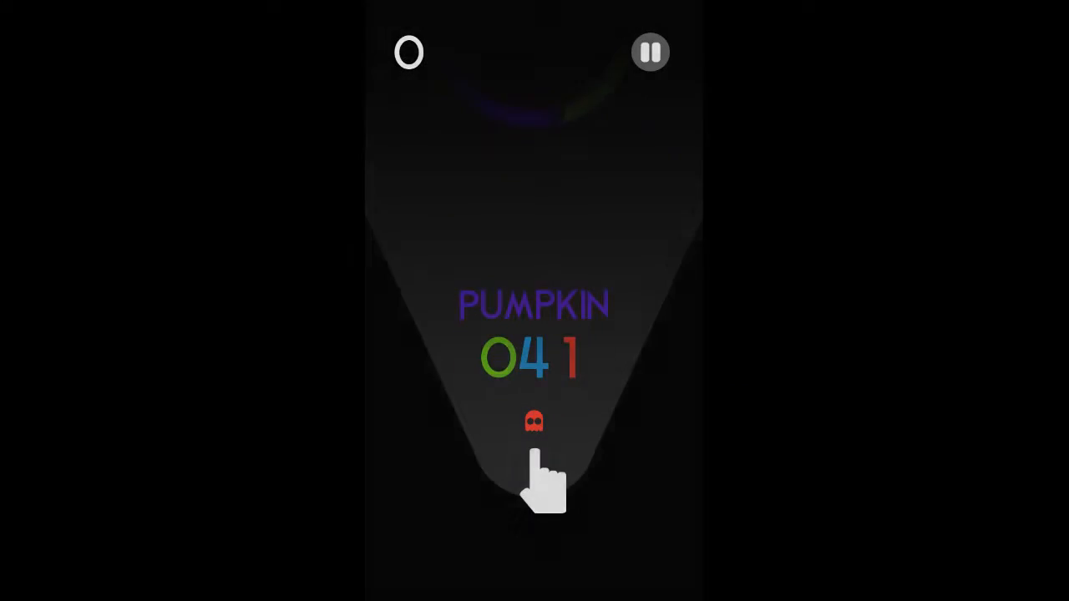
click(534, 468)
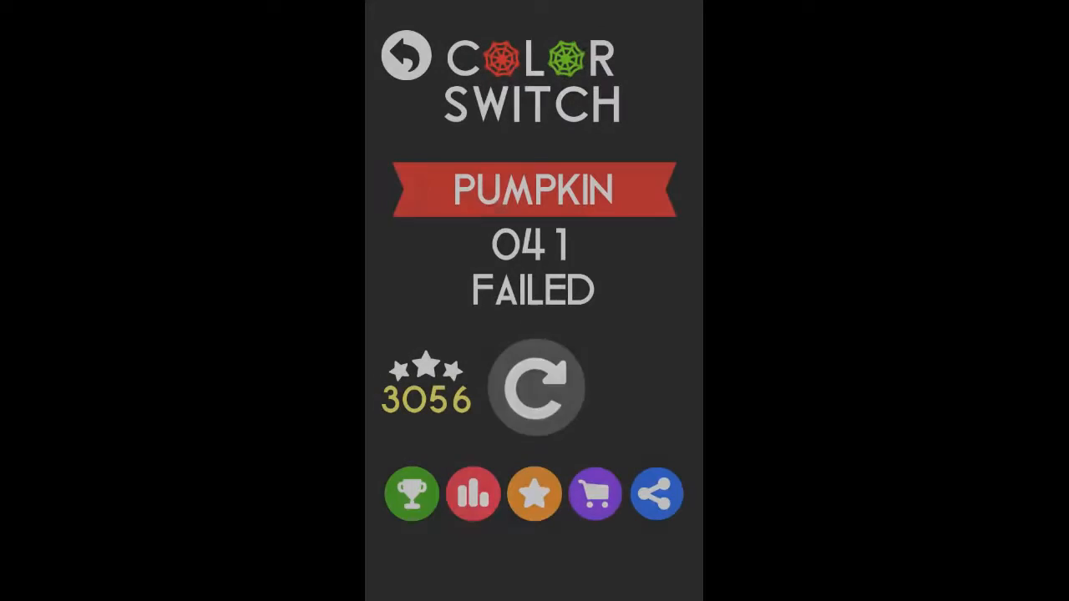
click(535, 386)
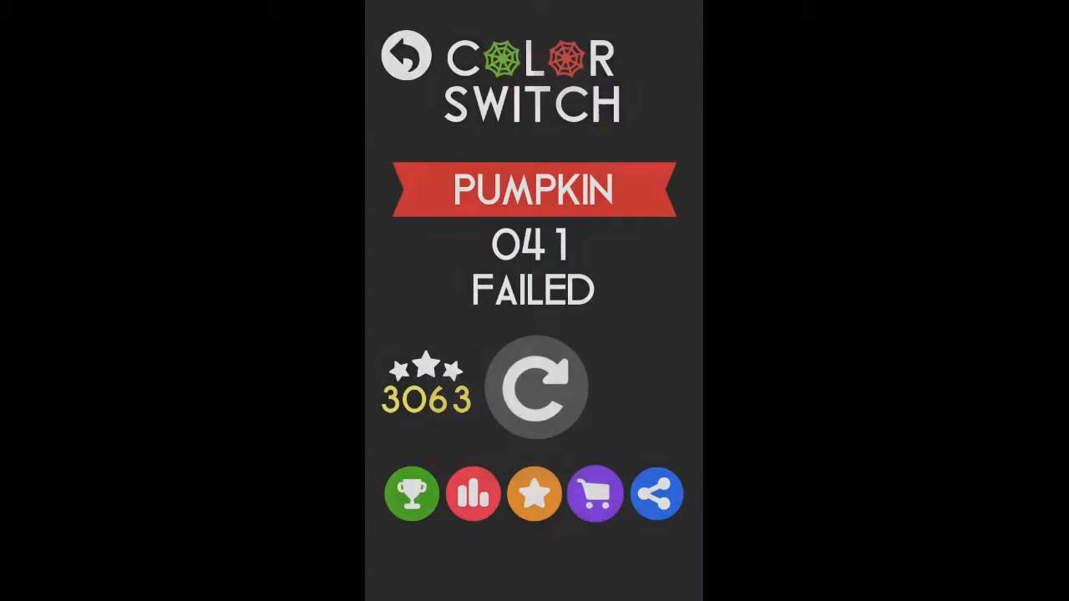
click(535, 386)
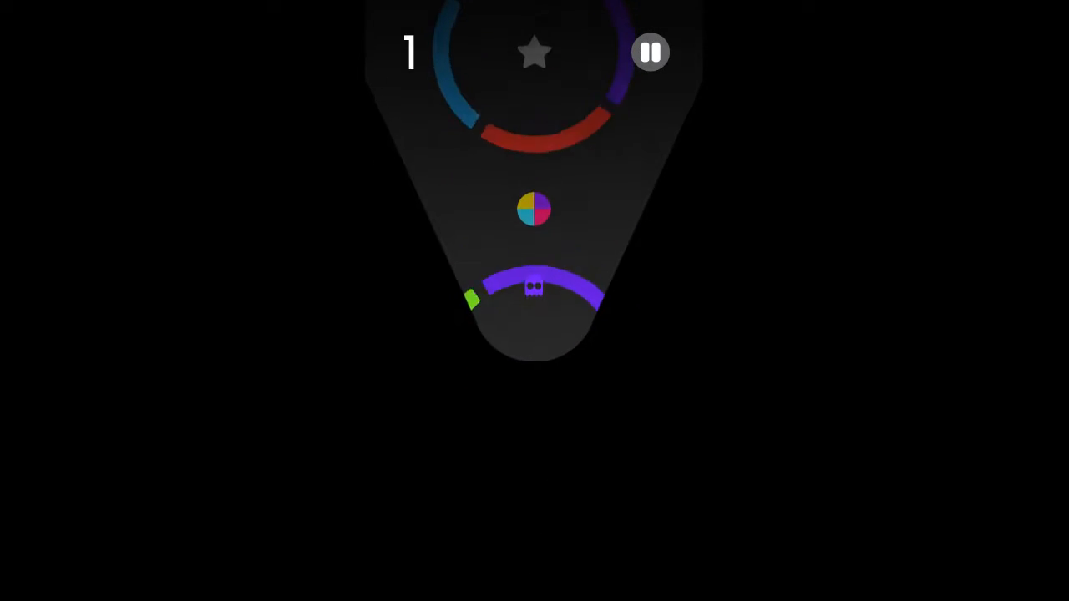
click(534, 317)
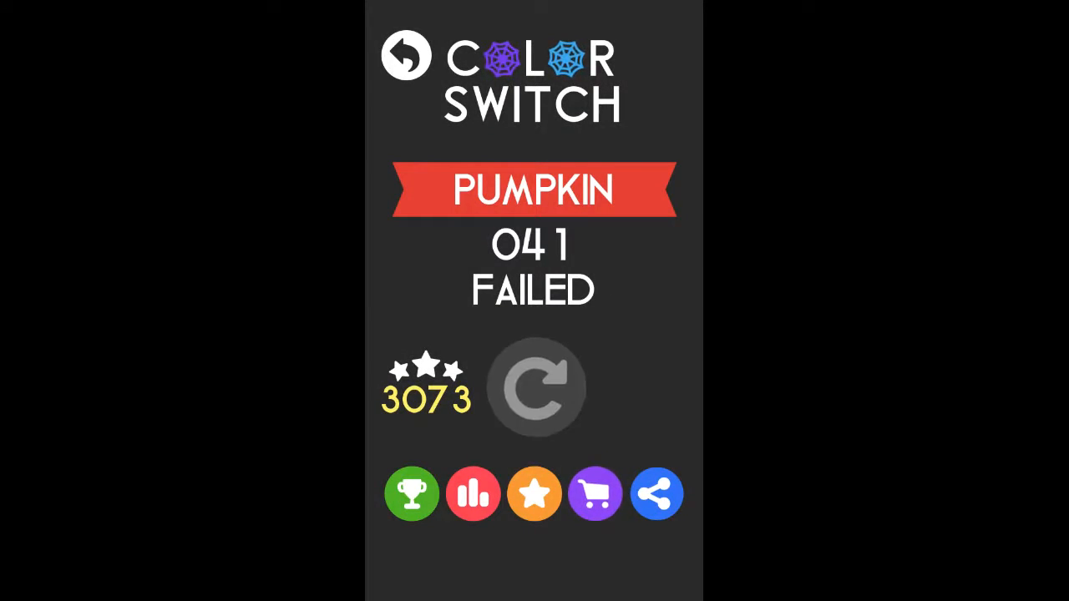
click(534, 387)
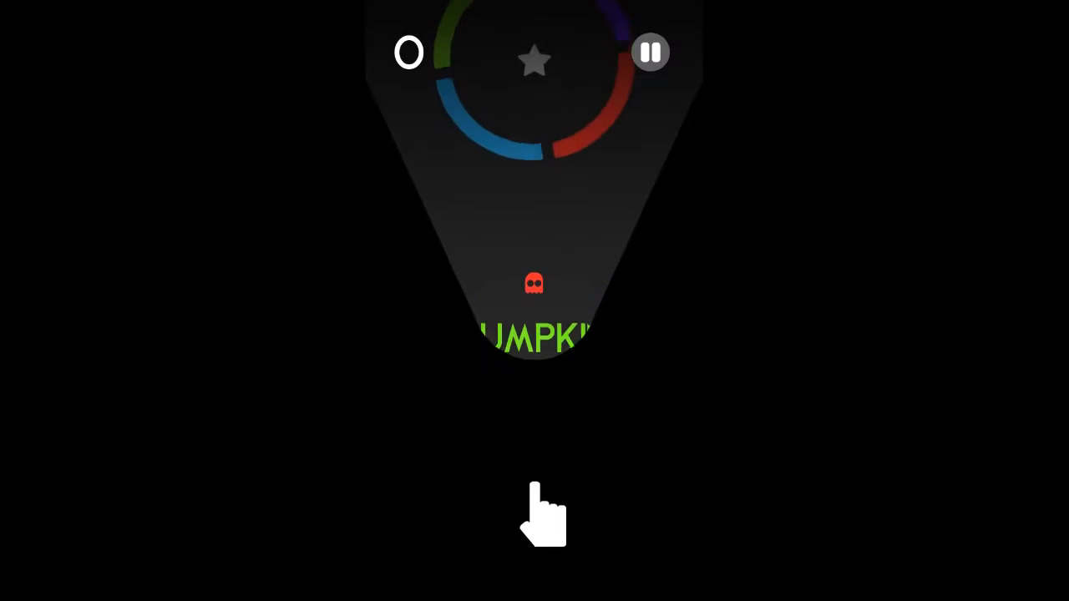
click(542, 514)
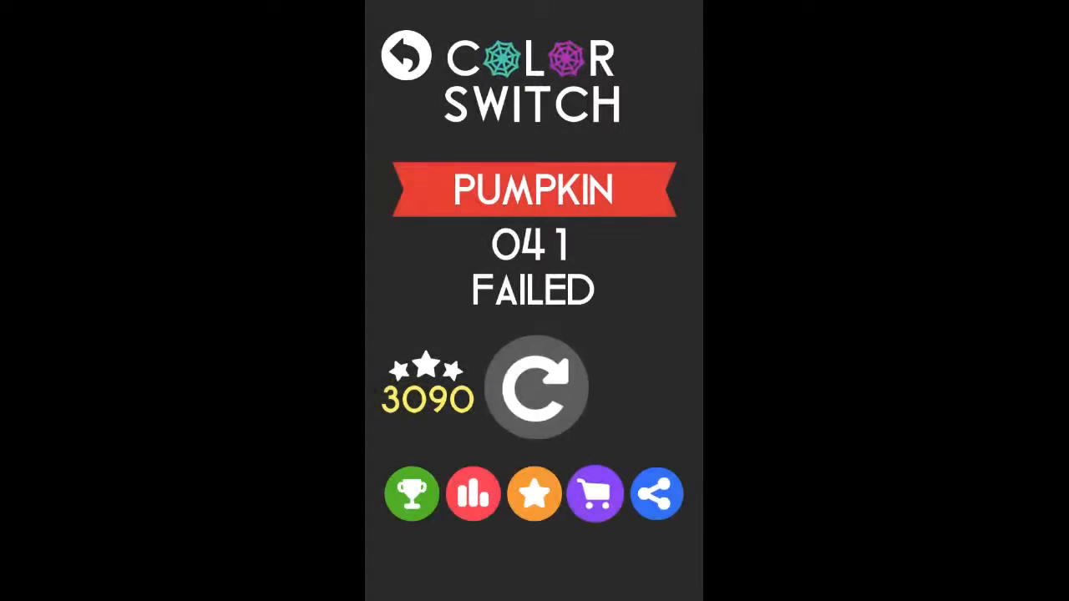
click(534, 385)
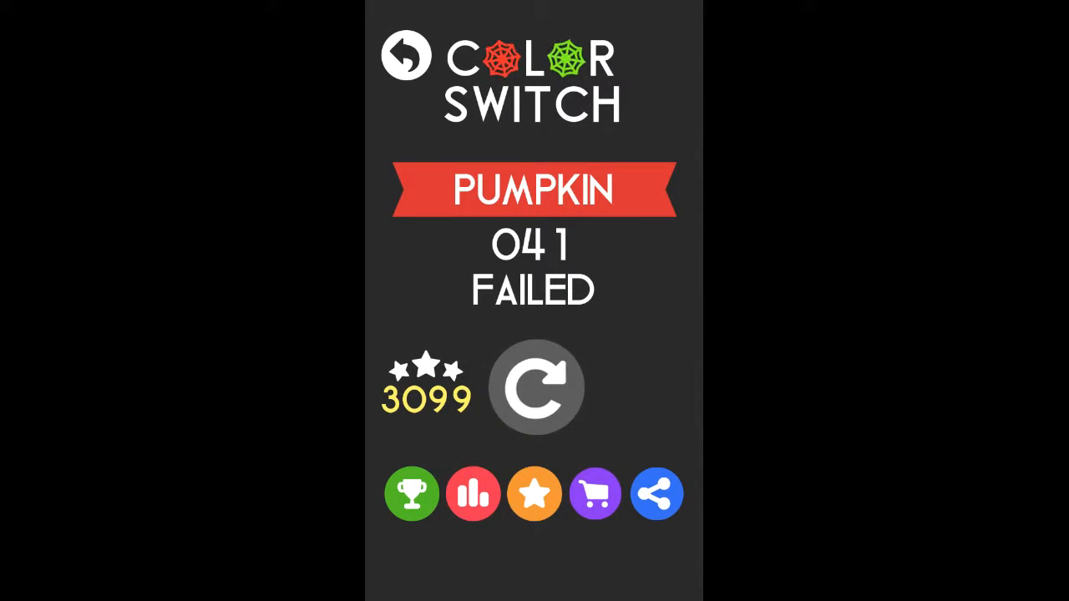
- Restart level 41 and jump through the rings until failing with 3105 stars
click(534, 386)
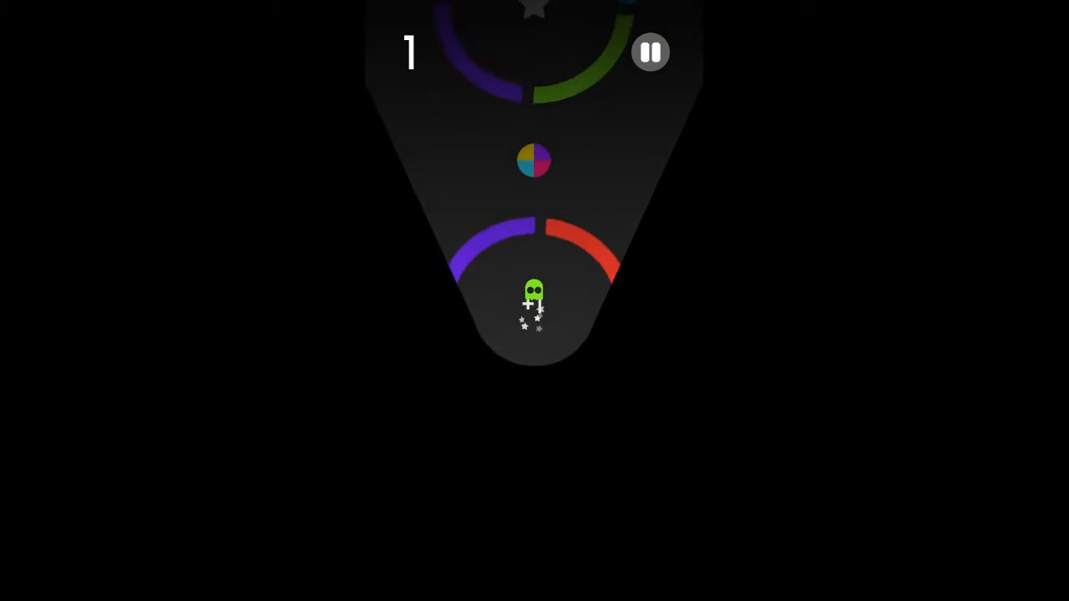
click(534, 301)
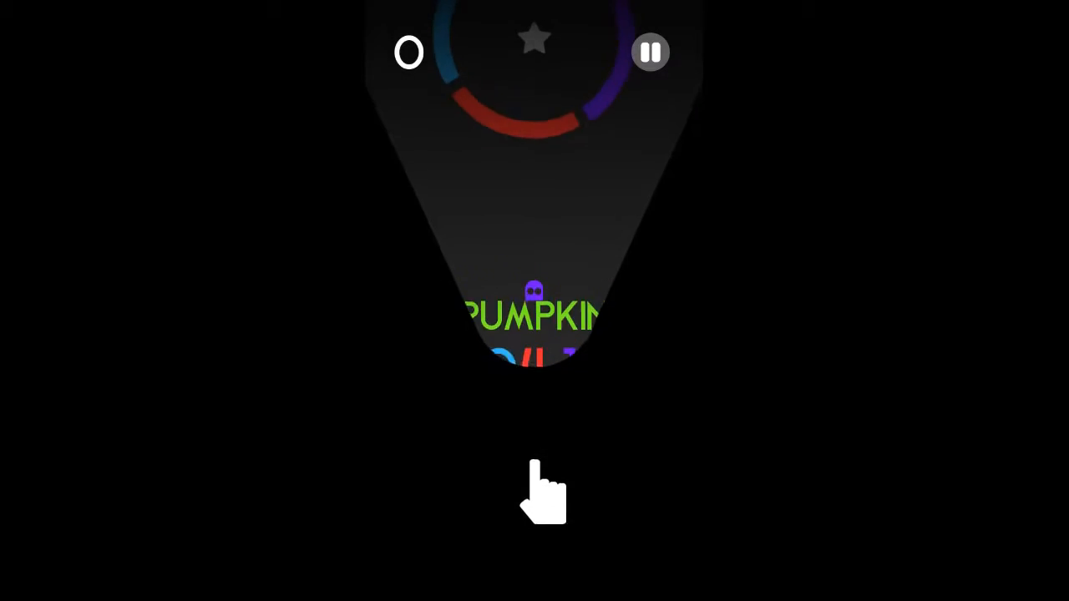
click(541, 492)
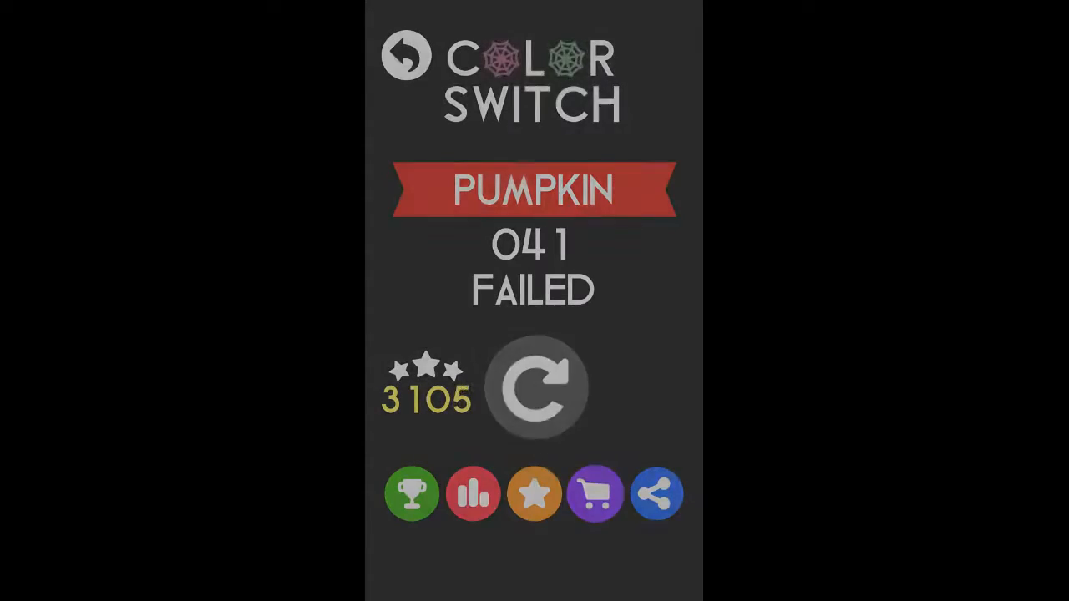
- Restart level 41 four times, jumping through rings, until stars total 3121
click(534, 386)
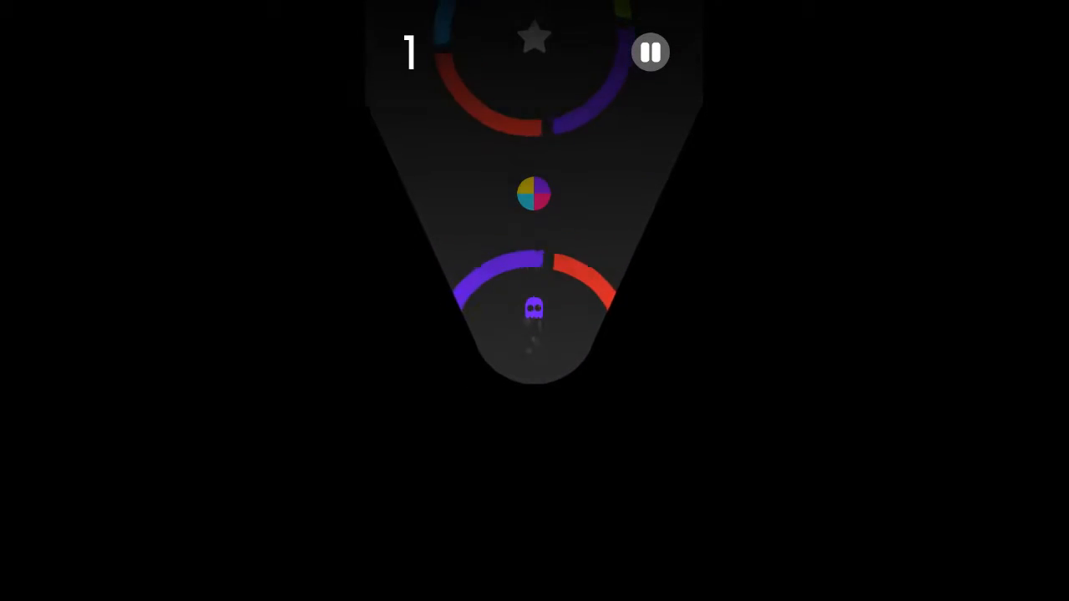
click(535, 334)
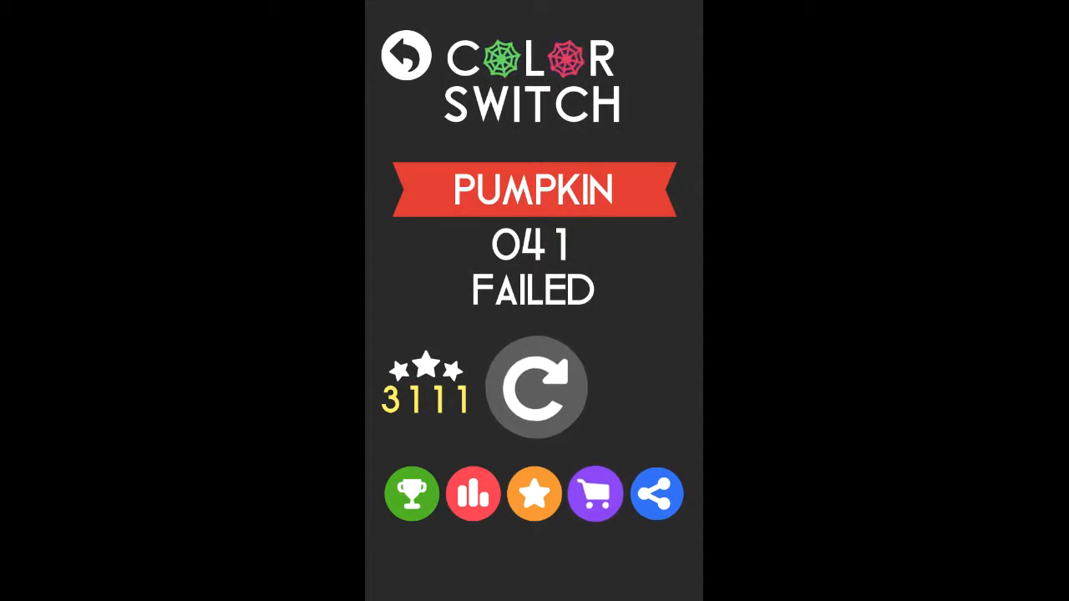
click(535, 387)
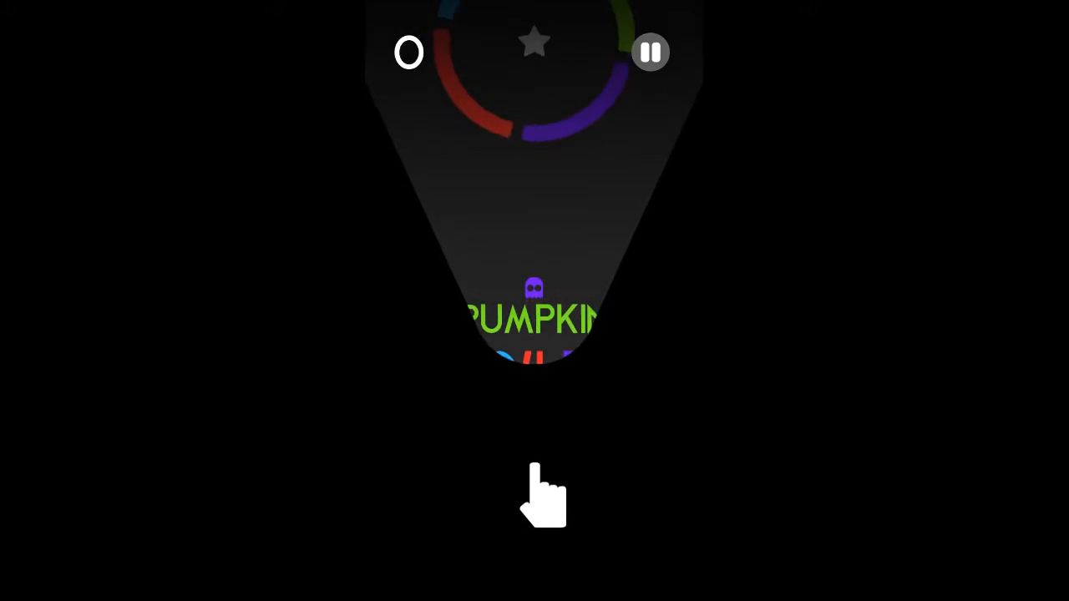
click(542, 492)
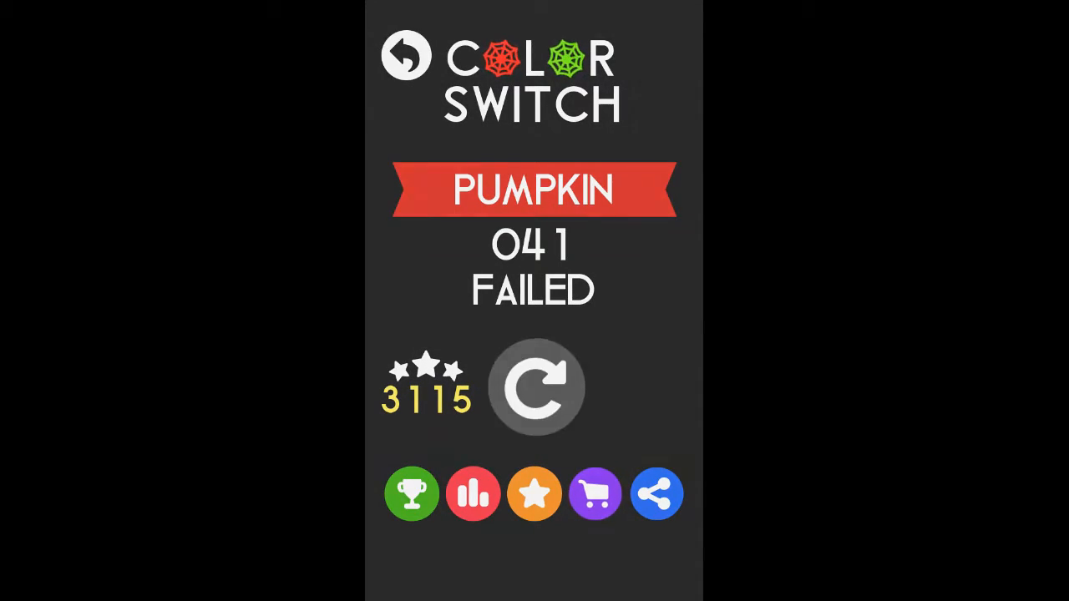
click(534, 387)
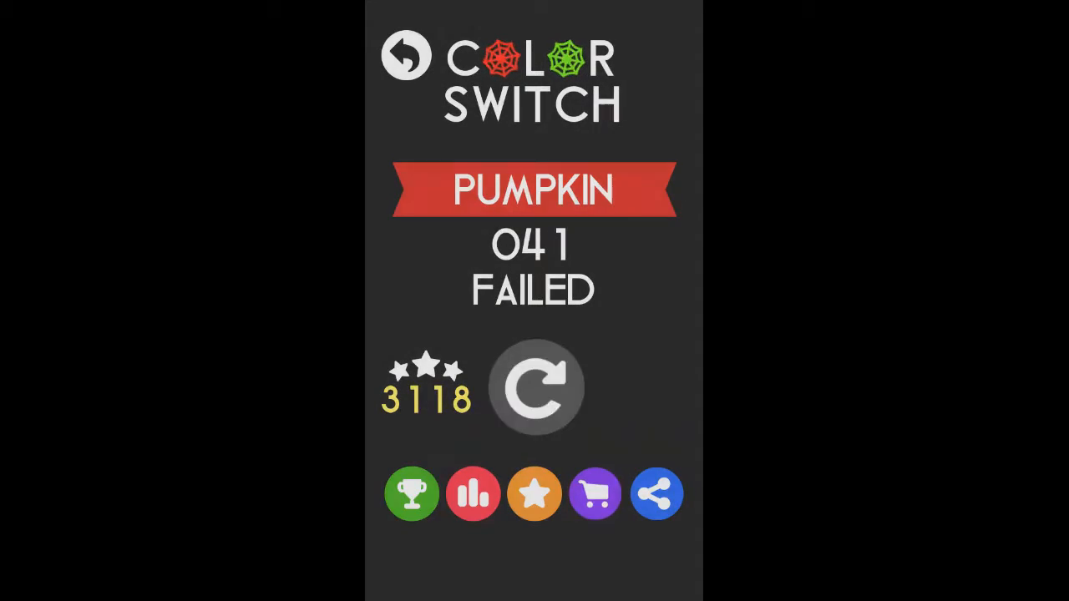
click(535, 386)
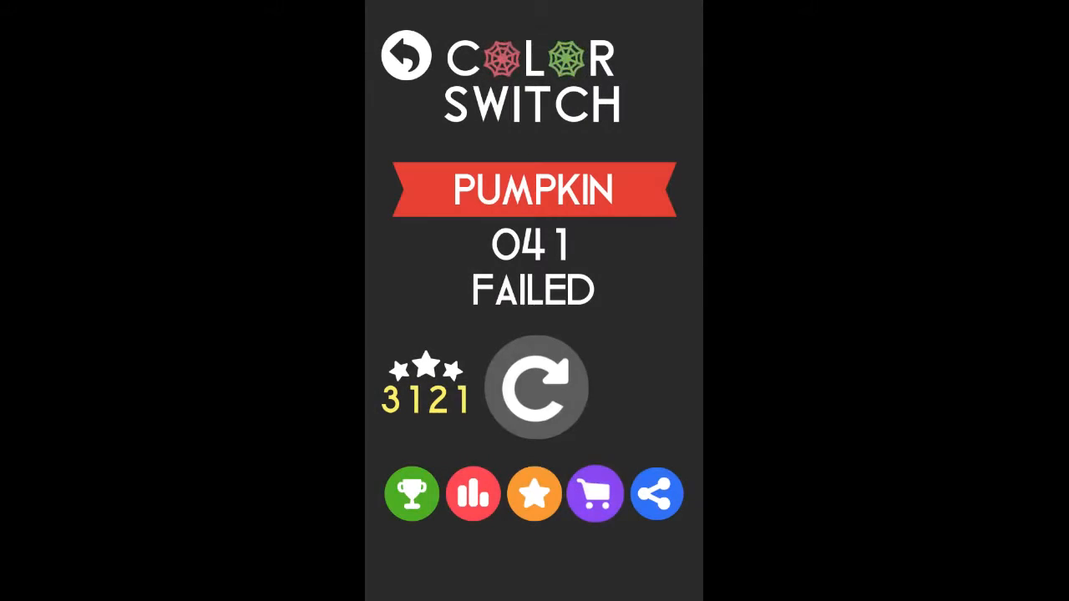
- Restart level 41 three times, failing to 3124 stars, and start a run scoring 1
click(535, 386)
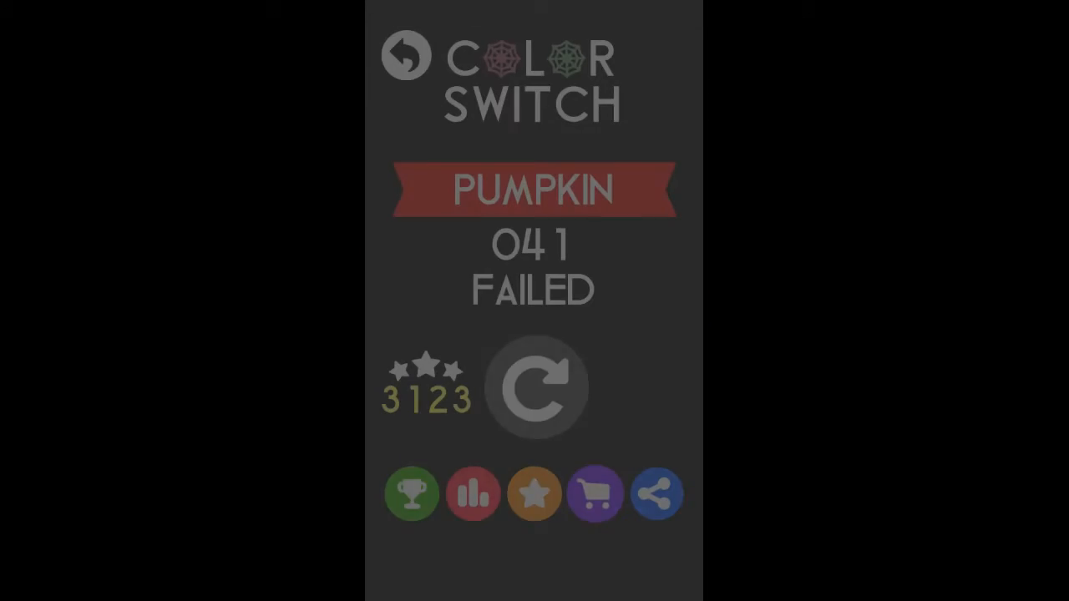
click(534, 387)
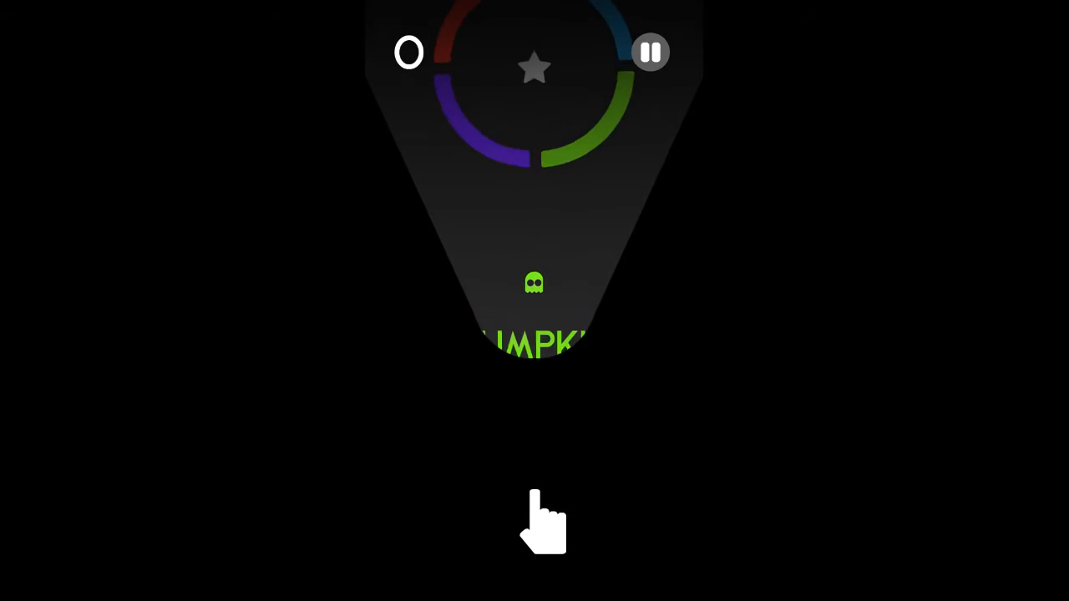
click(543, 522)
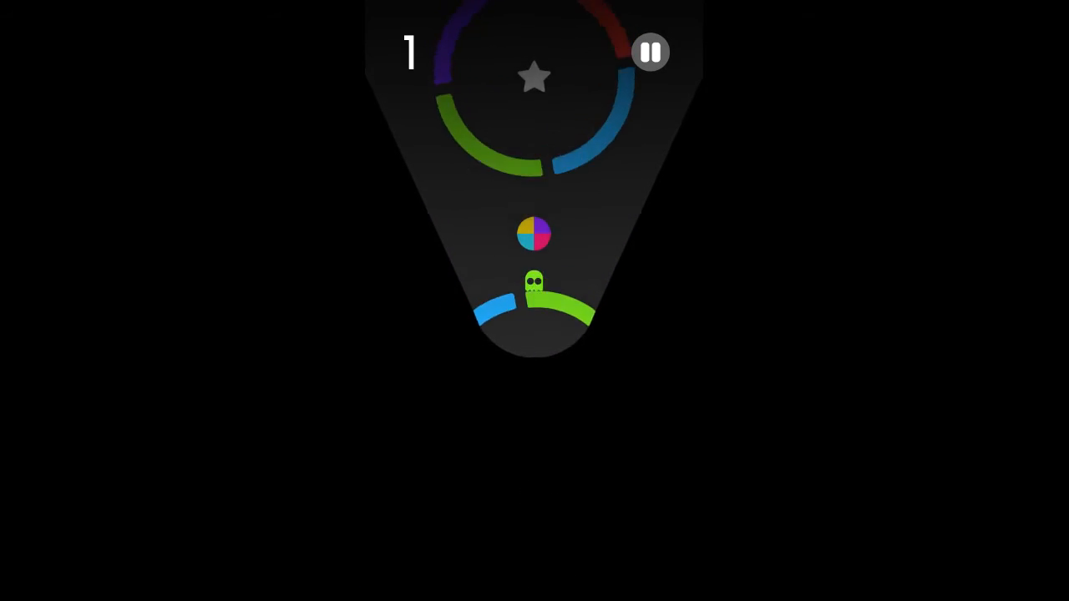
click(534, 292)
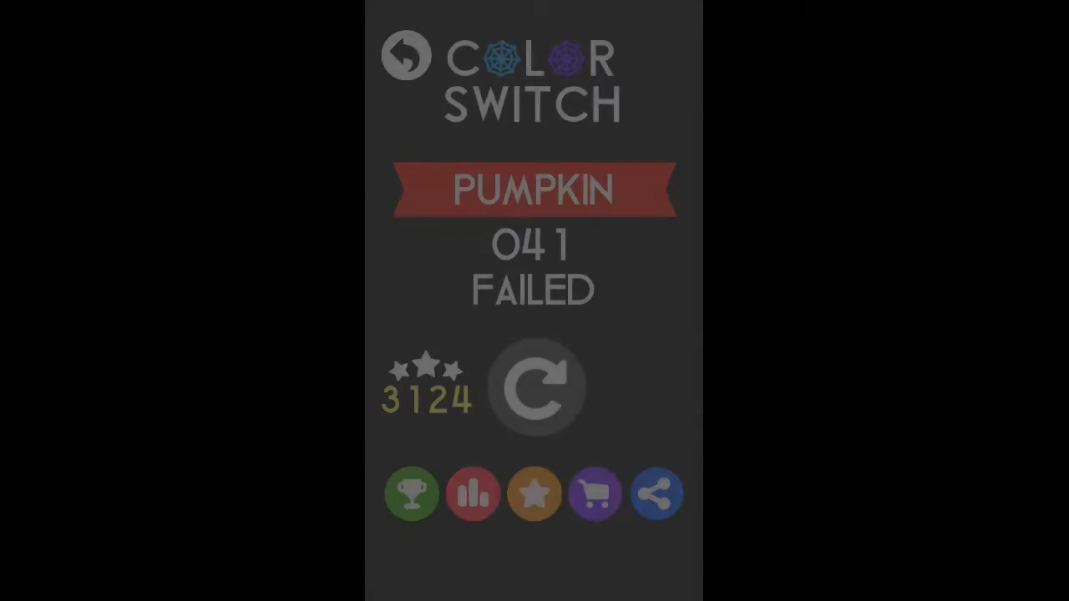
click(534, 387)
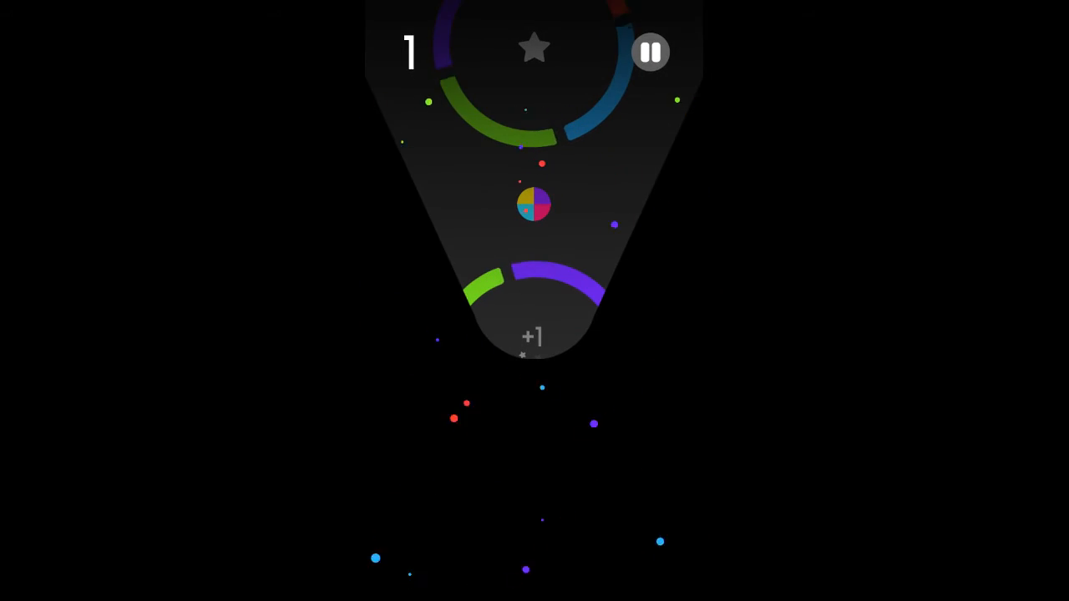
click(543, 484)
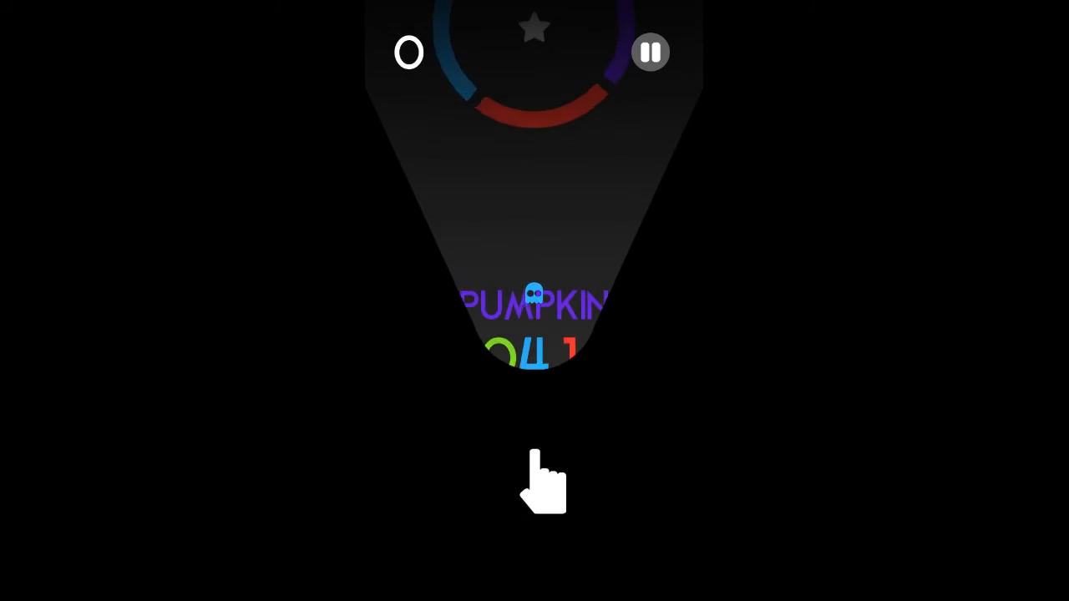
click(543, 484)
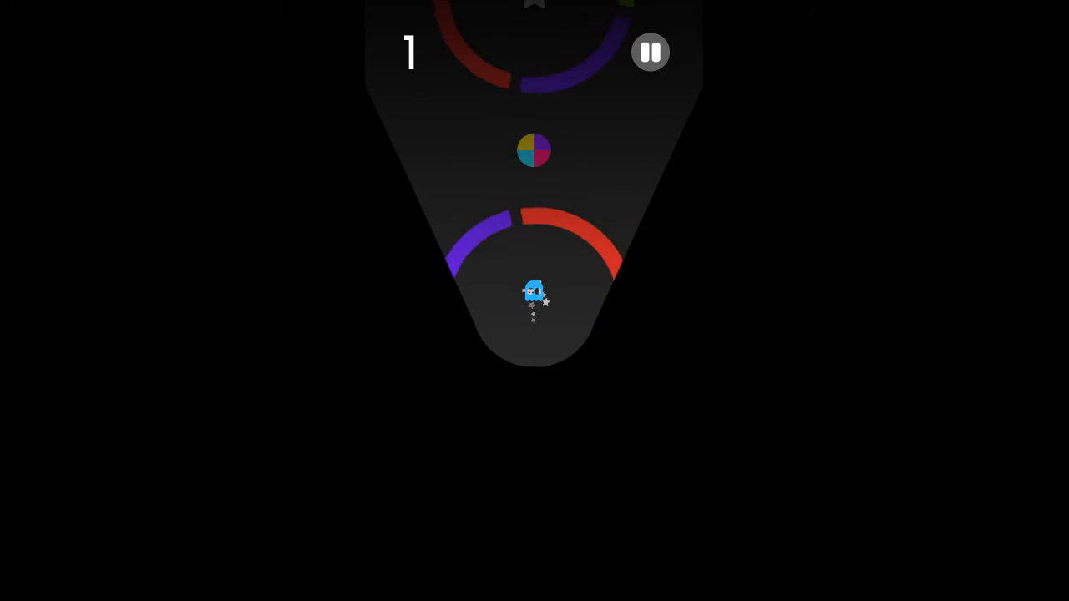